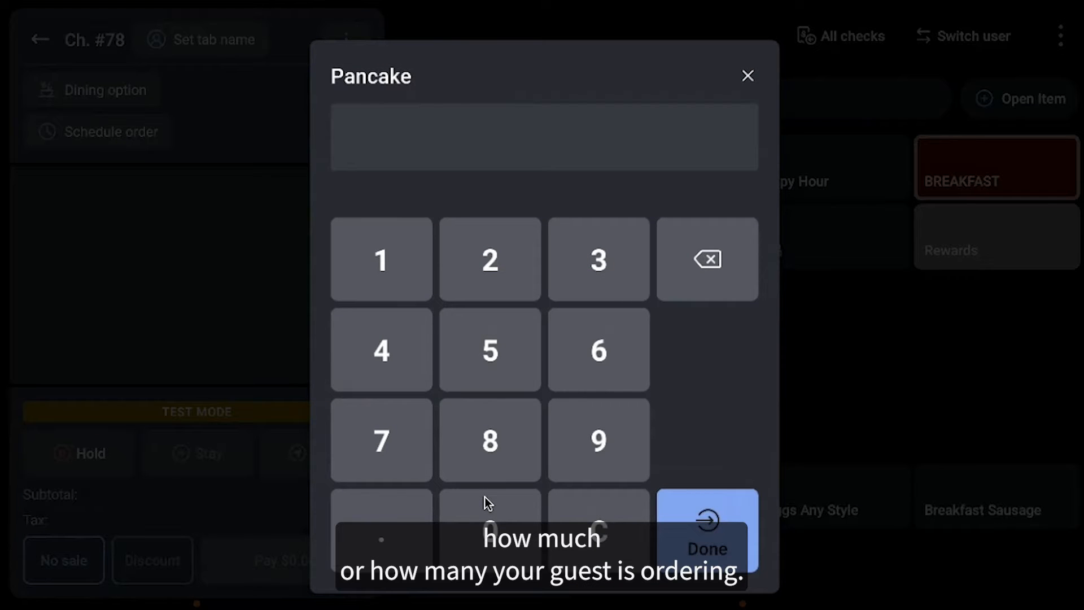
# - Enter a quantity of 3 pancakes on the prompt, bringing check #78 to $6.42
pyautogui.click(599, 259)
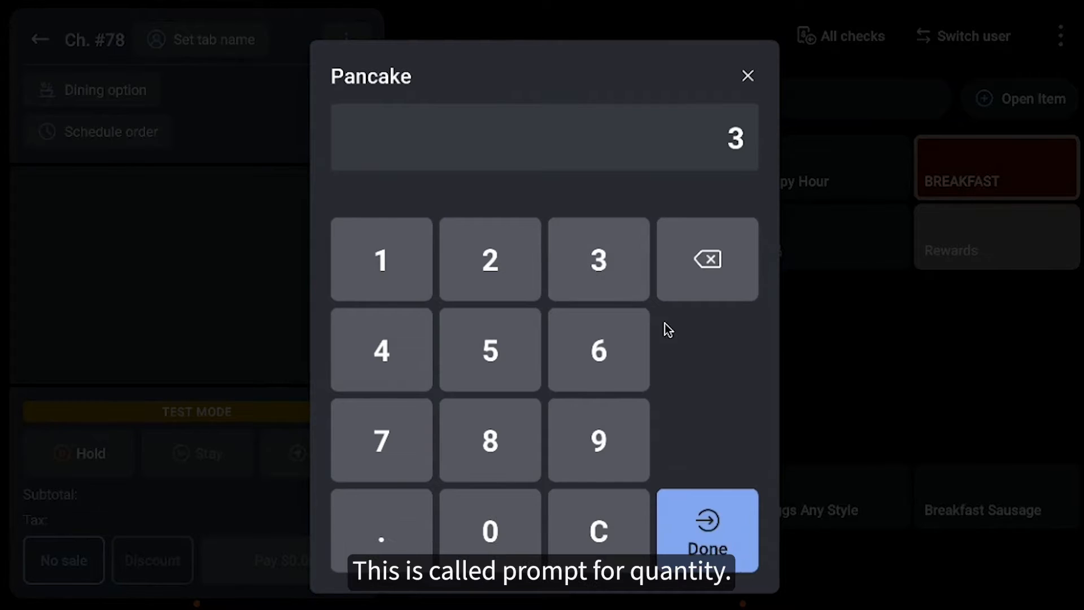
pyautogui.click(707, 528)
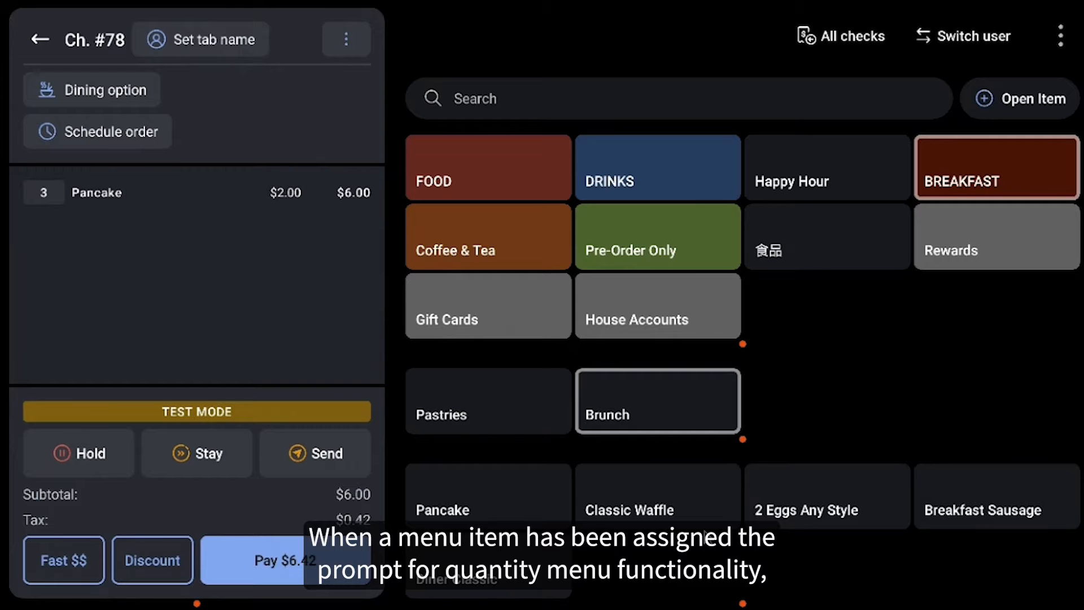
# - Add Breakfast Sausage with a fractional quantity of .25 through the quantity prompt
pyautogui.click(981, 509)
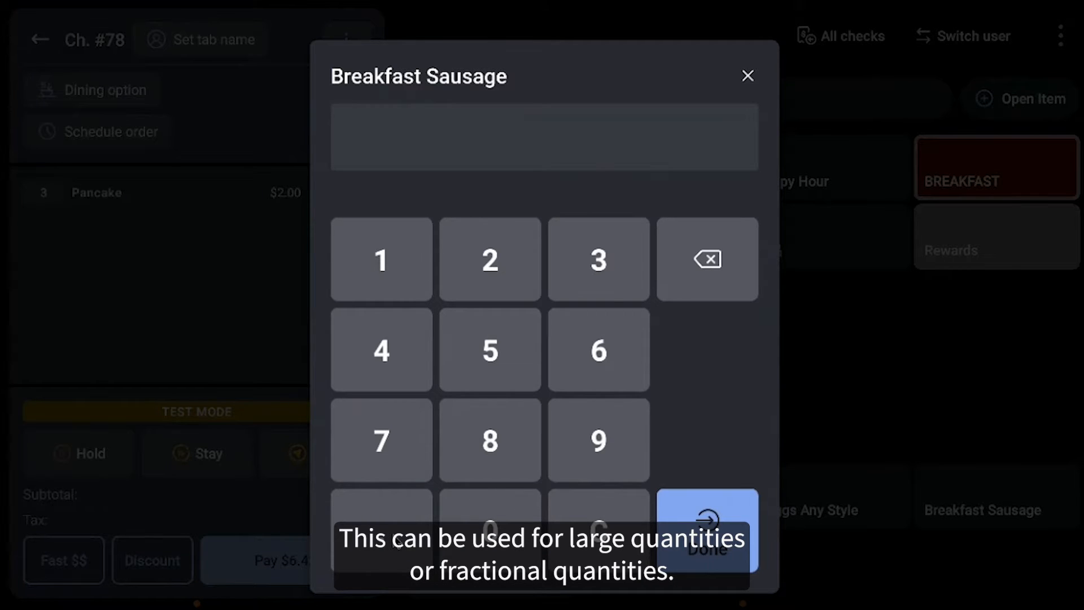
pyautogui.click(489, 258)
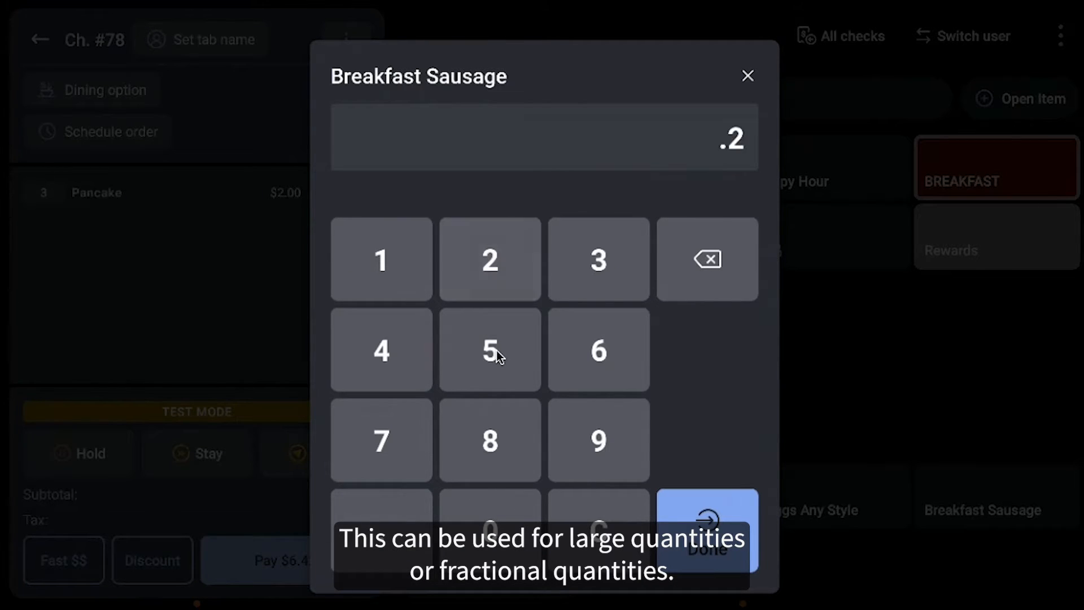
pyautogui.click(489, 349)
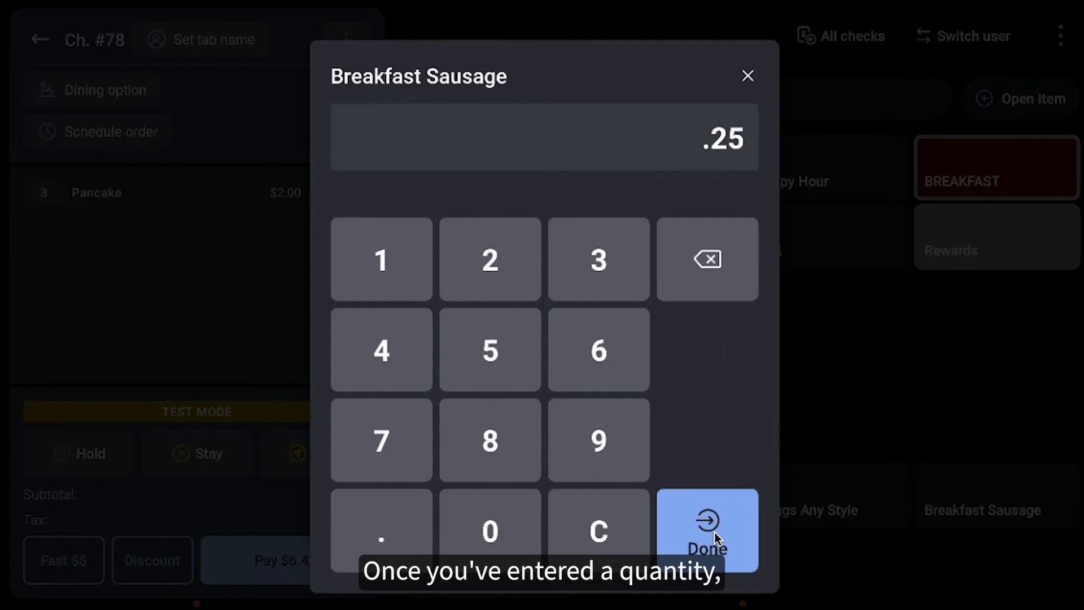
pyautogui.click(706, 528)
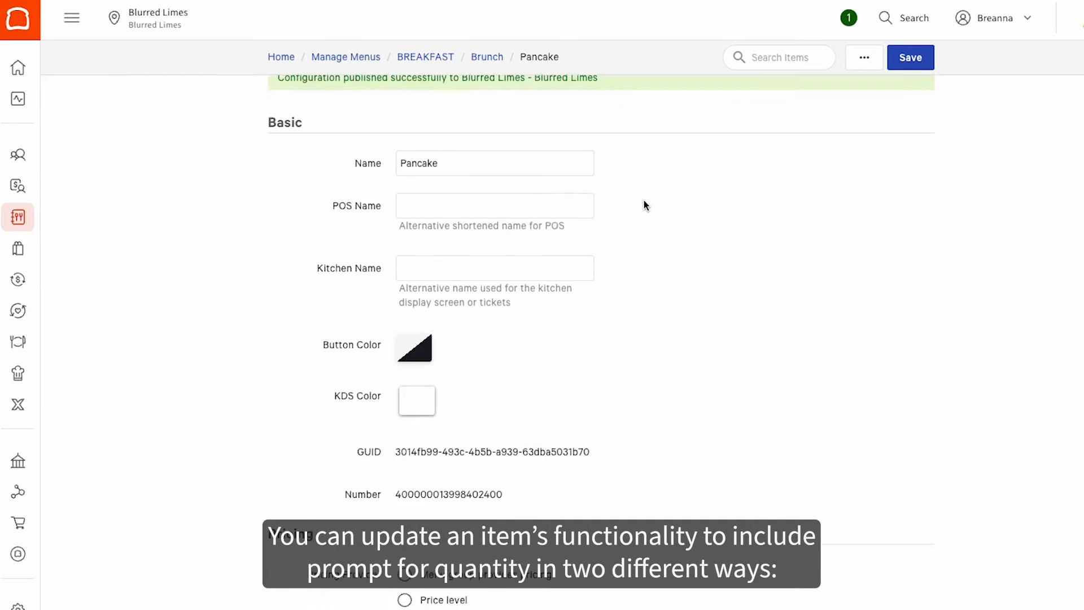
# - Set the Pancake item's Prompt For Quantity to No under Advanced Properties
pyautogui.scroll(-3)
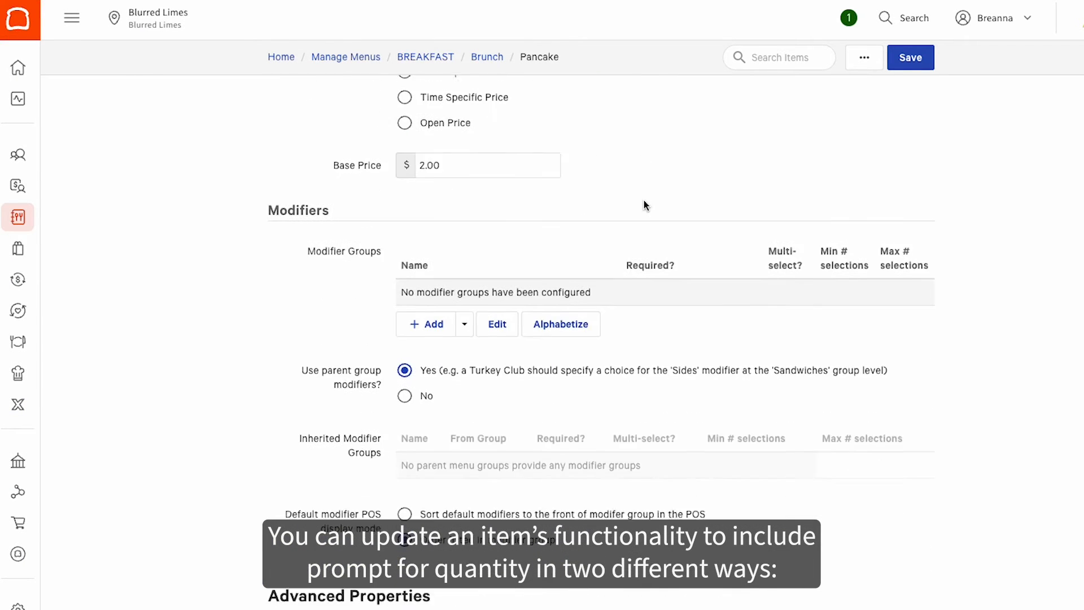
pyautogui.scroll(-3)
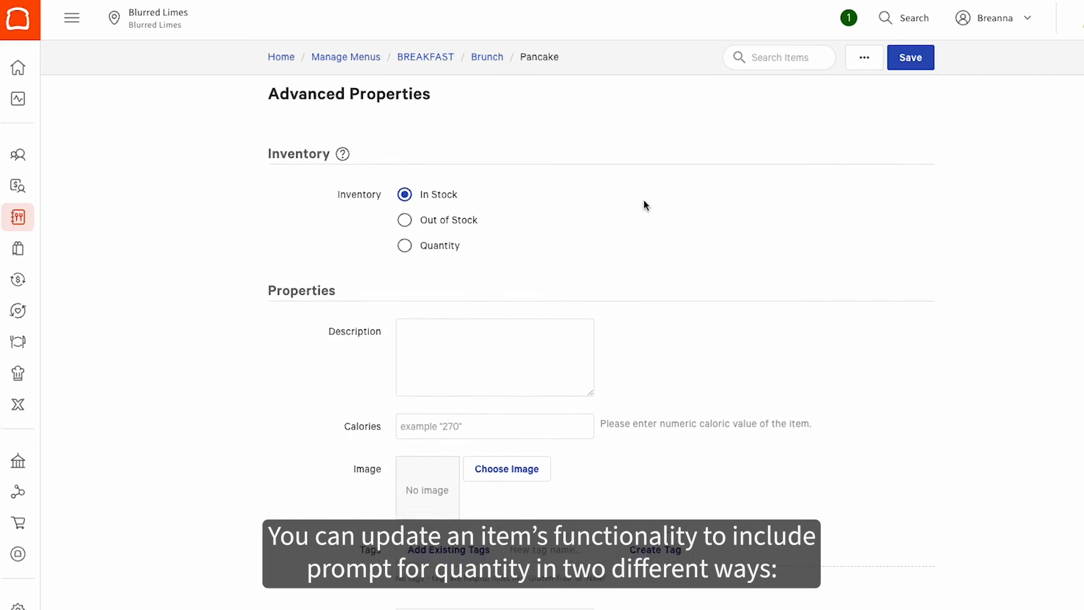
pyautogui.scroll(-3)
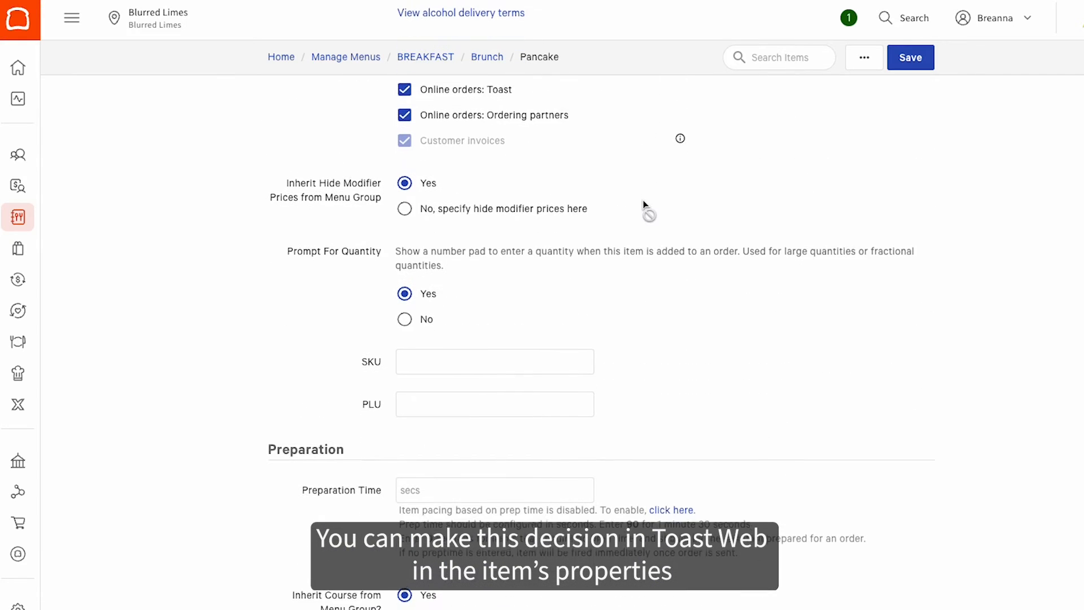
pyautogui.click(404, 319)
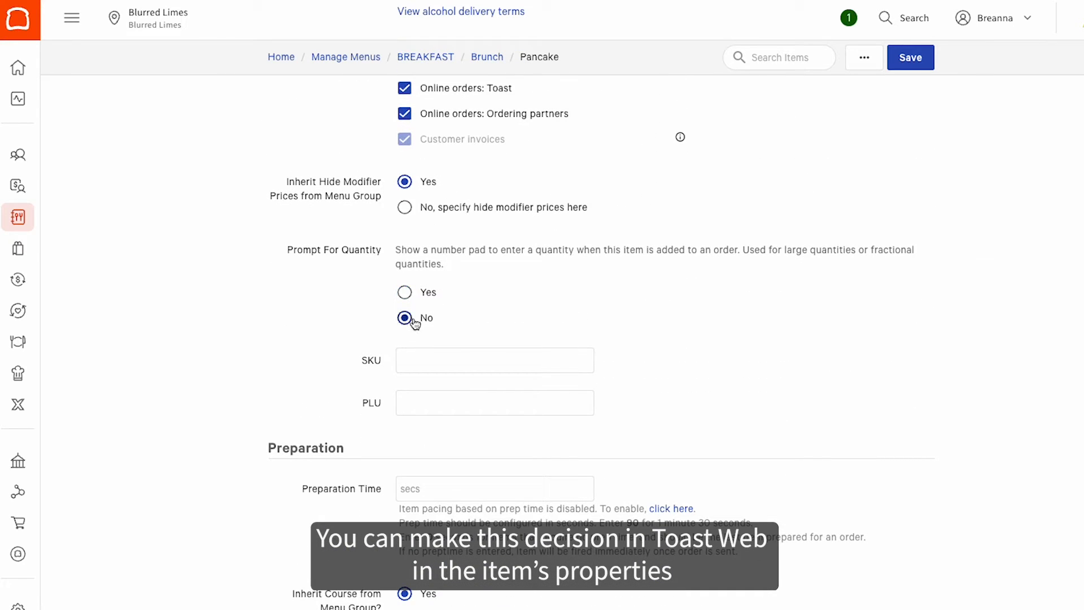
pyautogui.click(404, 291)
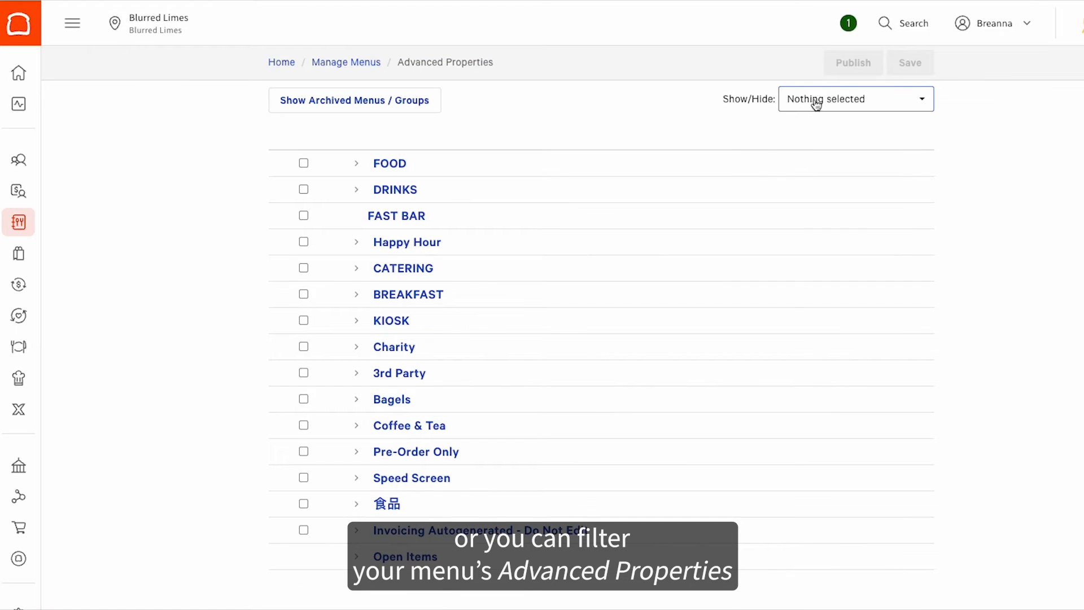
# - Show the Prompt For Quantity column and expand BREAKFAST › Brunch, revealing Pancake as Yes
pyautogui.click(855, 99)
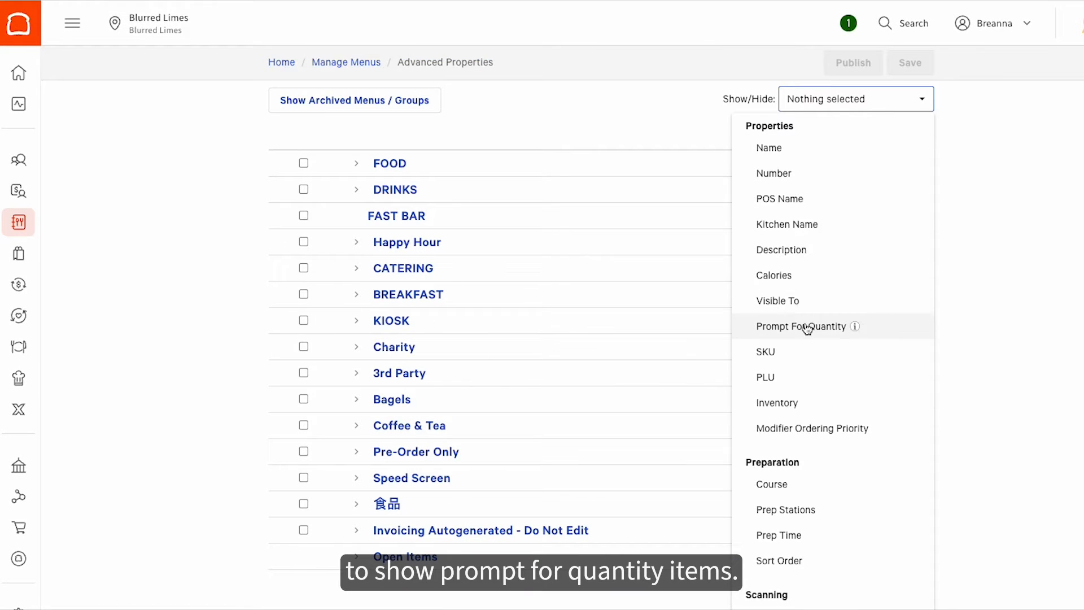
pyautogui.click(802, 326)
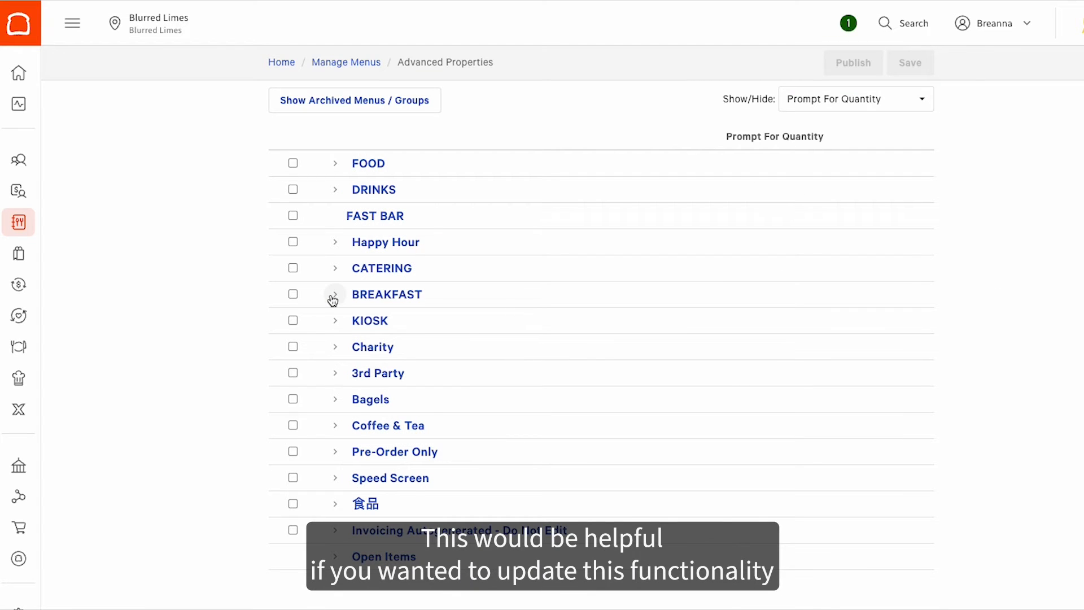
pyautogui.click(334, 293)
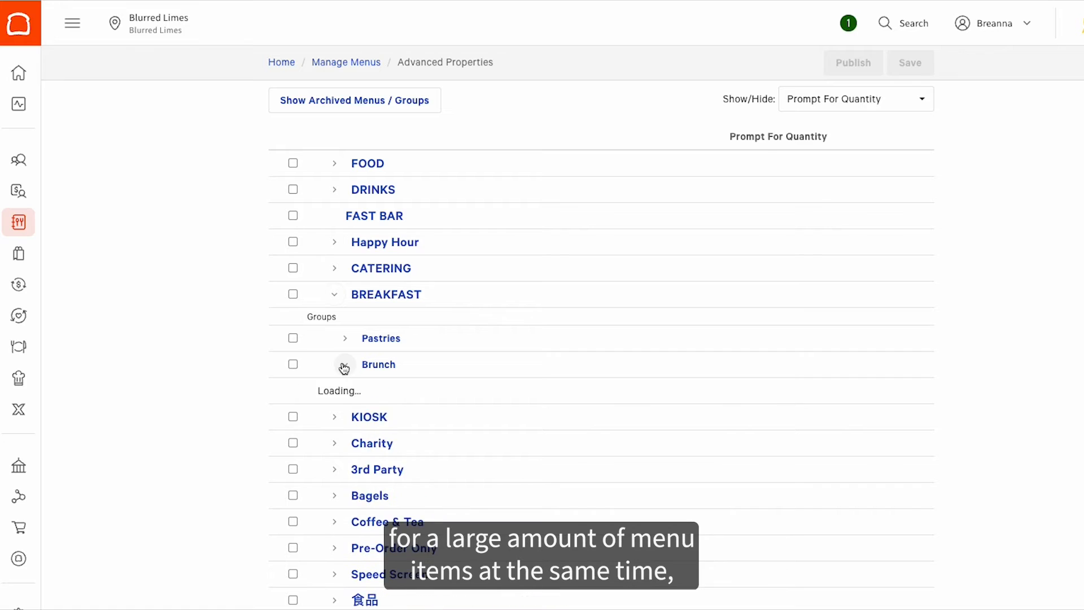
pyautogui.click(343, 365)
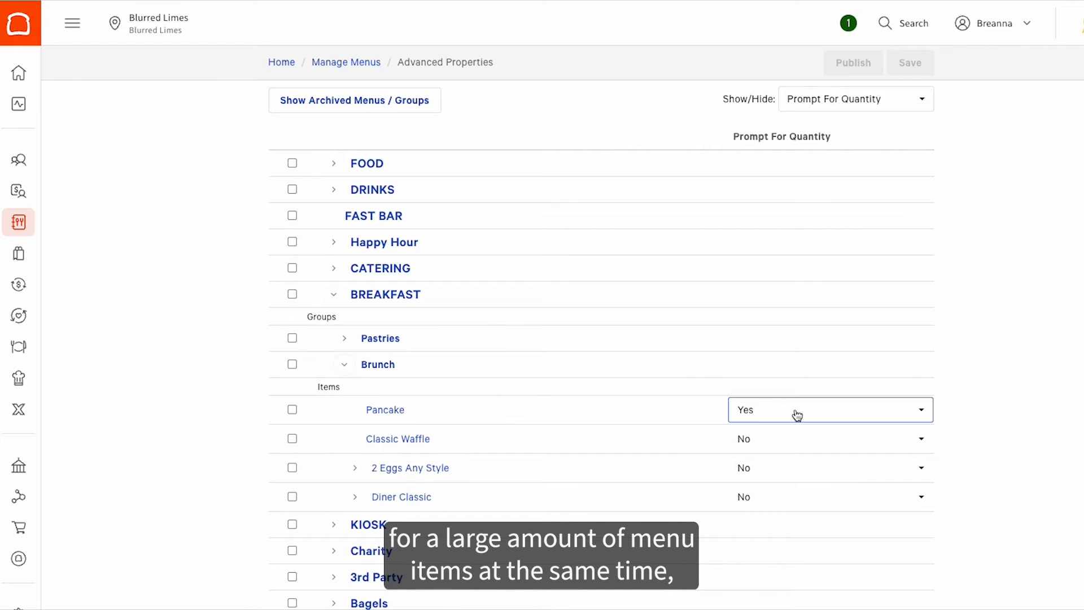
pyautogui.moveTo(840, 412)
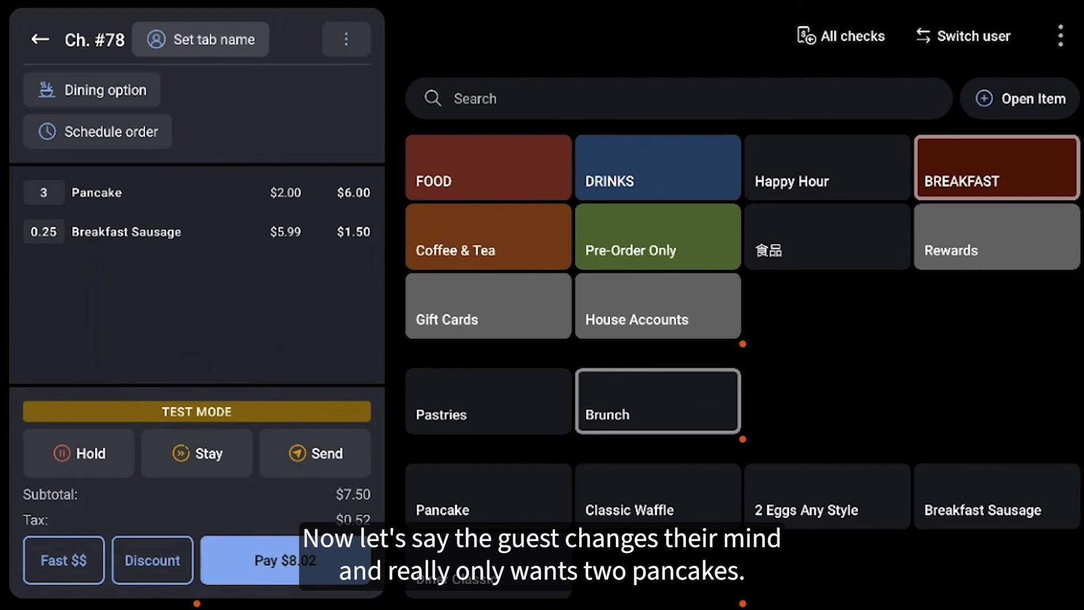
pyautogui.moveTo(189, 207)
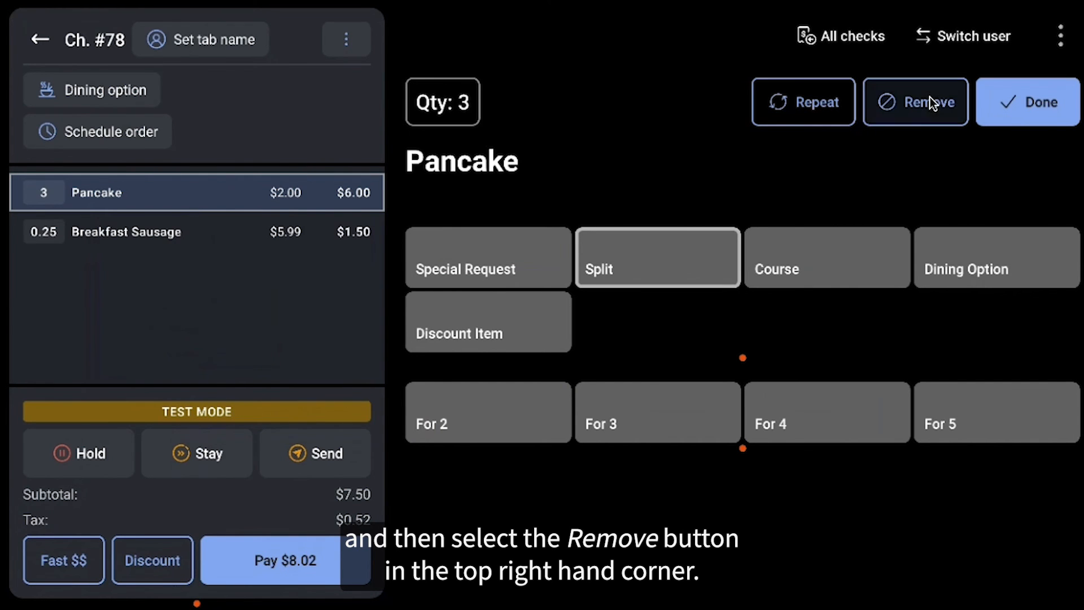
# - Void 1 pancake from the line, leaving 2 Pancakes at $4.00 and $5.88 due
pyautogui.click(916, 101)
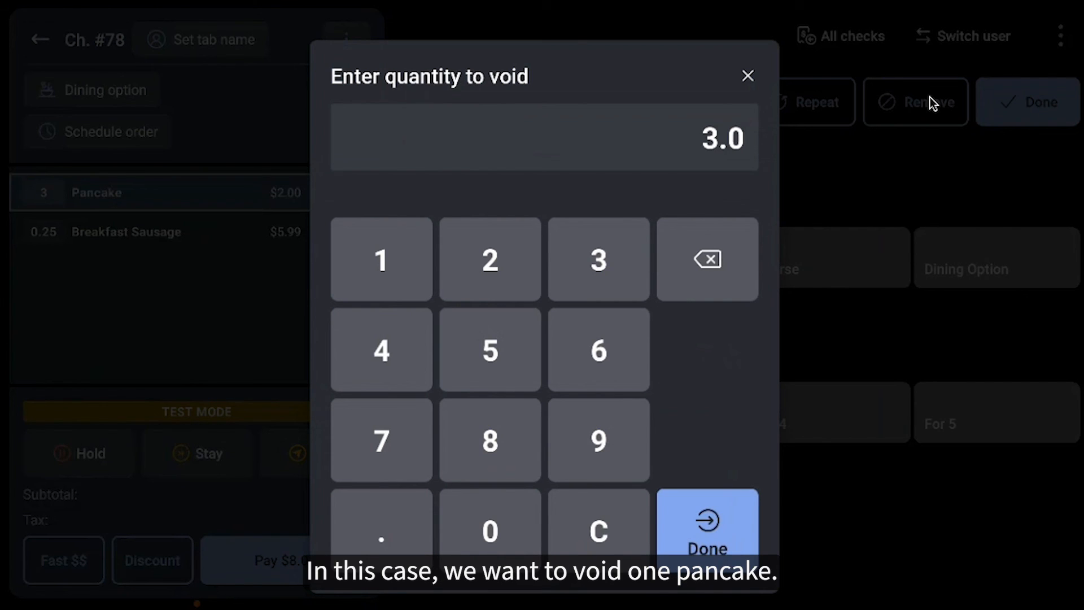
pyautogui.click(380, 260)
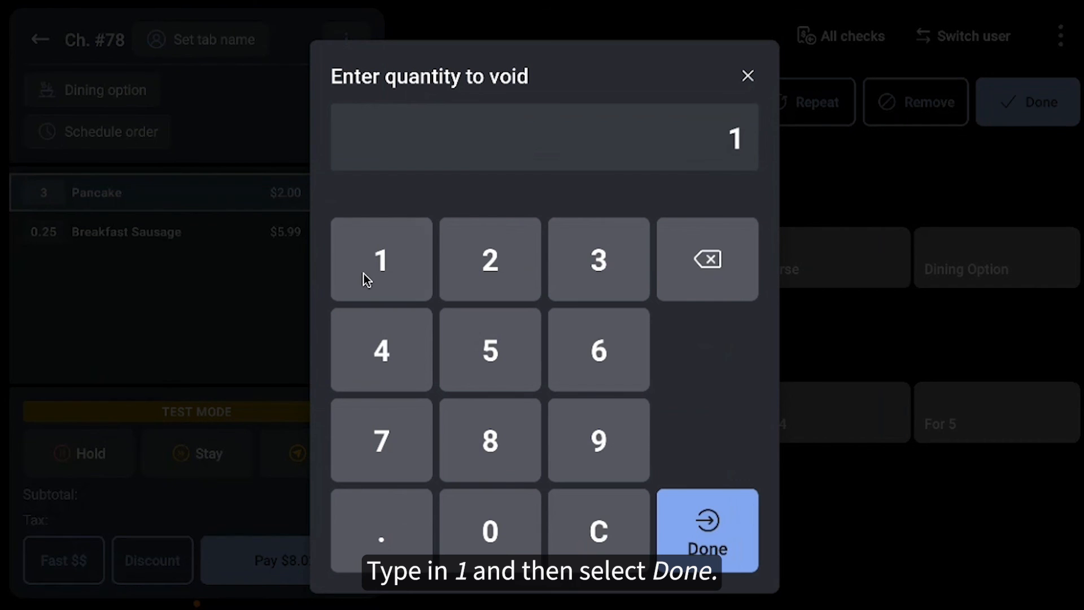
pyautogui.click(705, 528)
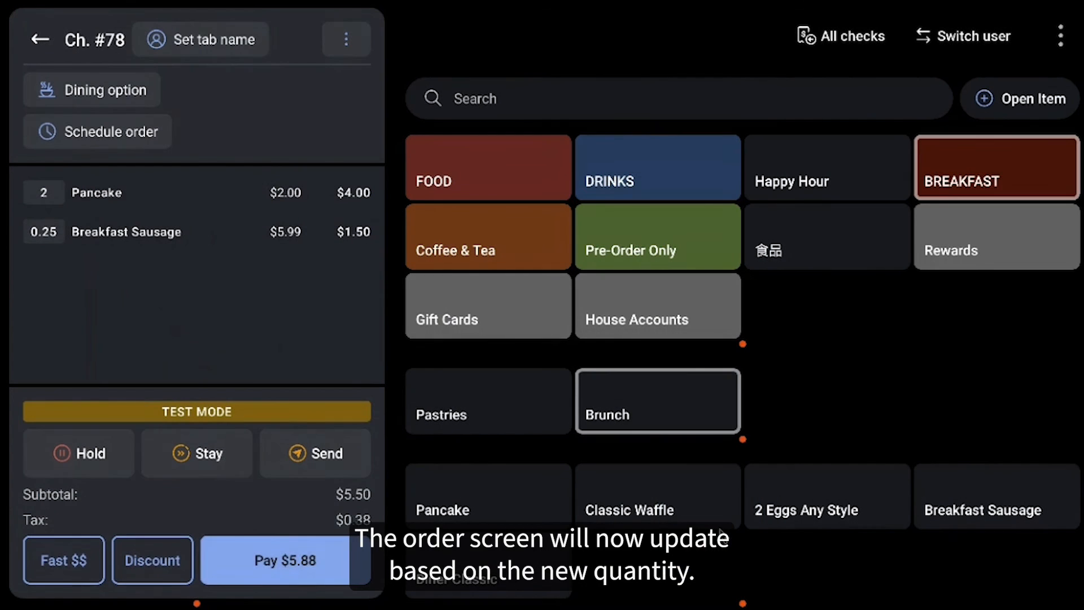